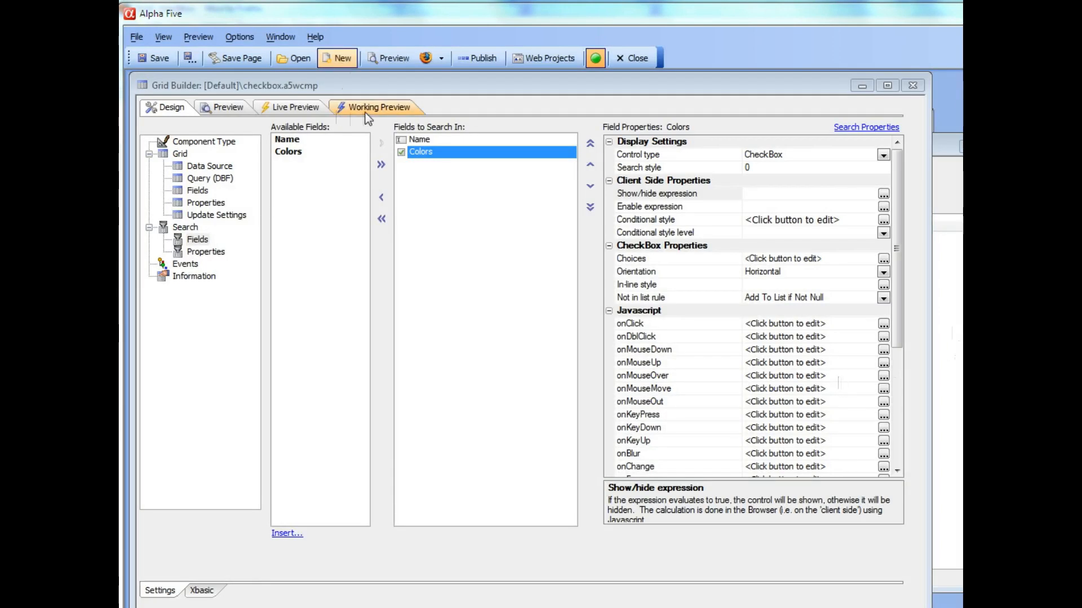
- Switch to Working Preview to run the checkbox grid inside the builder
left_click(378, 107)
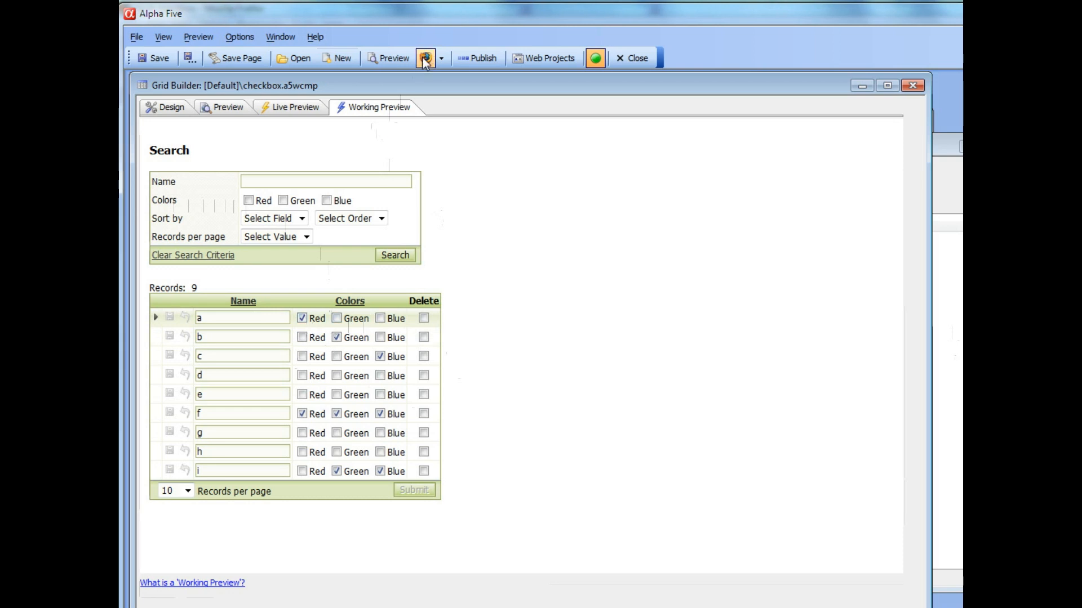
- In Firefox, search the grid for Red and Green, returning four records (a, b, f, i)
left_click(428, 57)
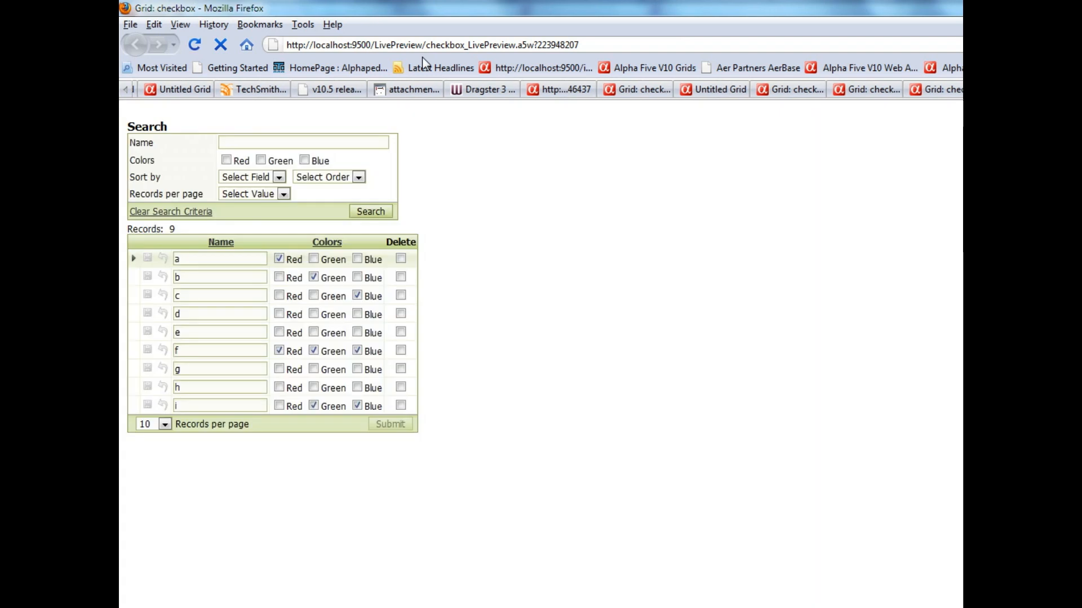
left_click(226, 160)
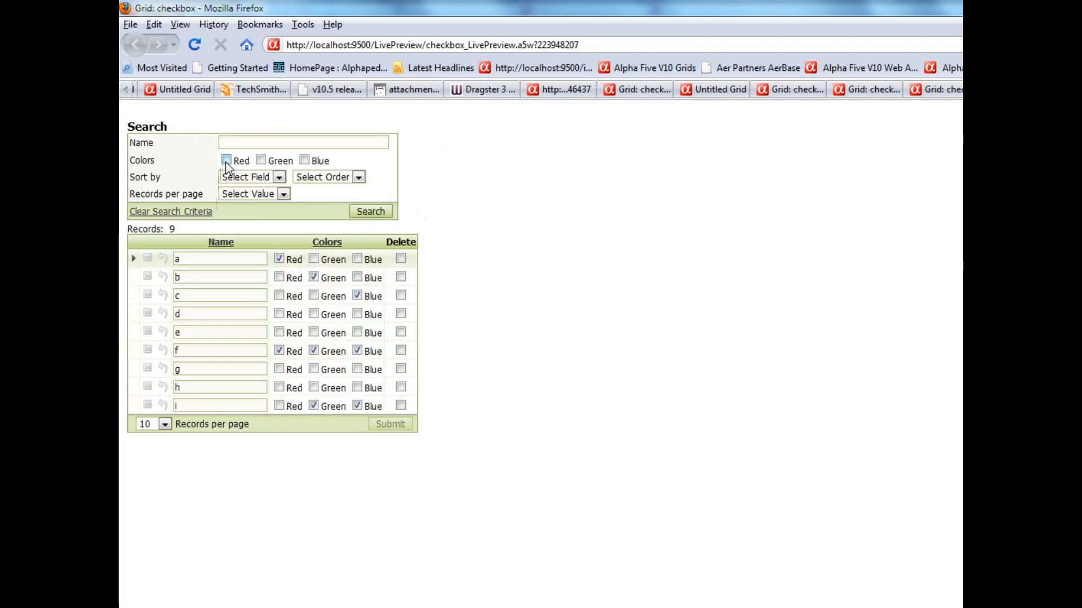
left_click(261, 162)
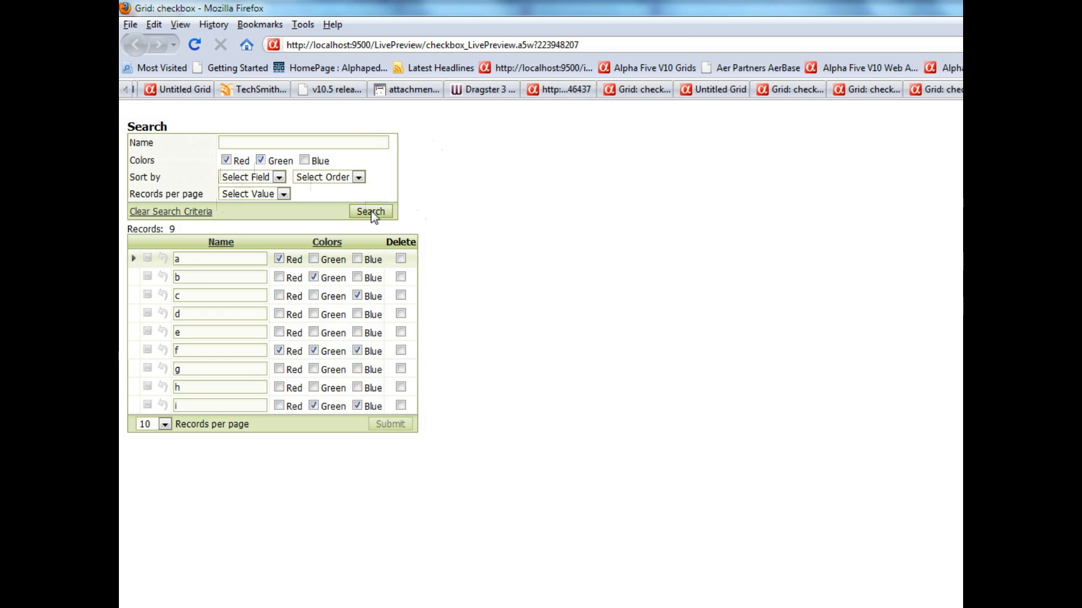
left_click(370, 212)
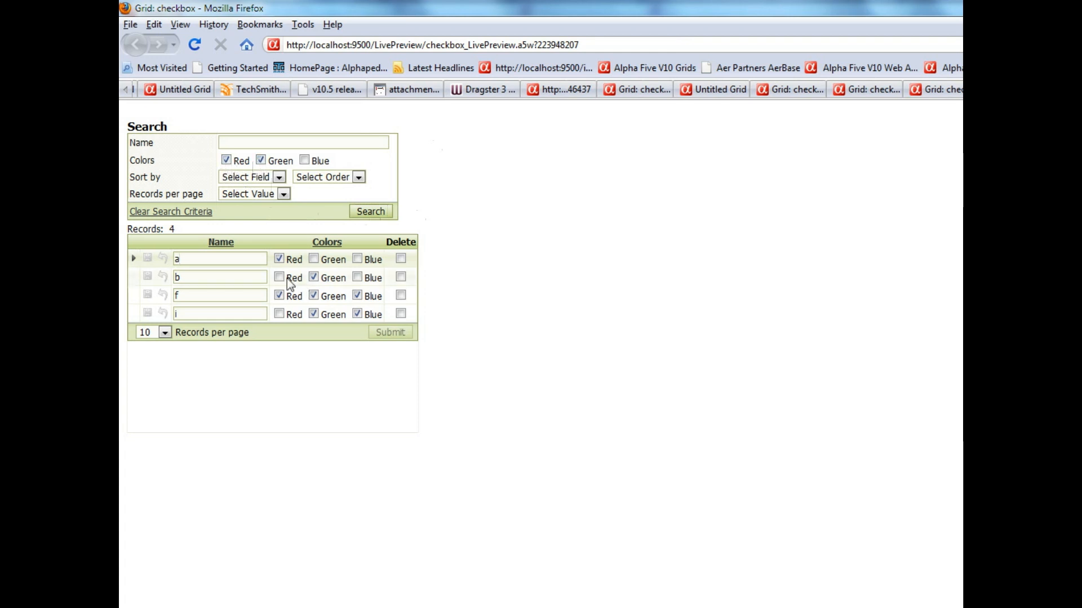
left_click(311, 277)
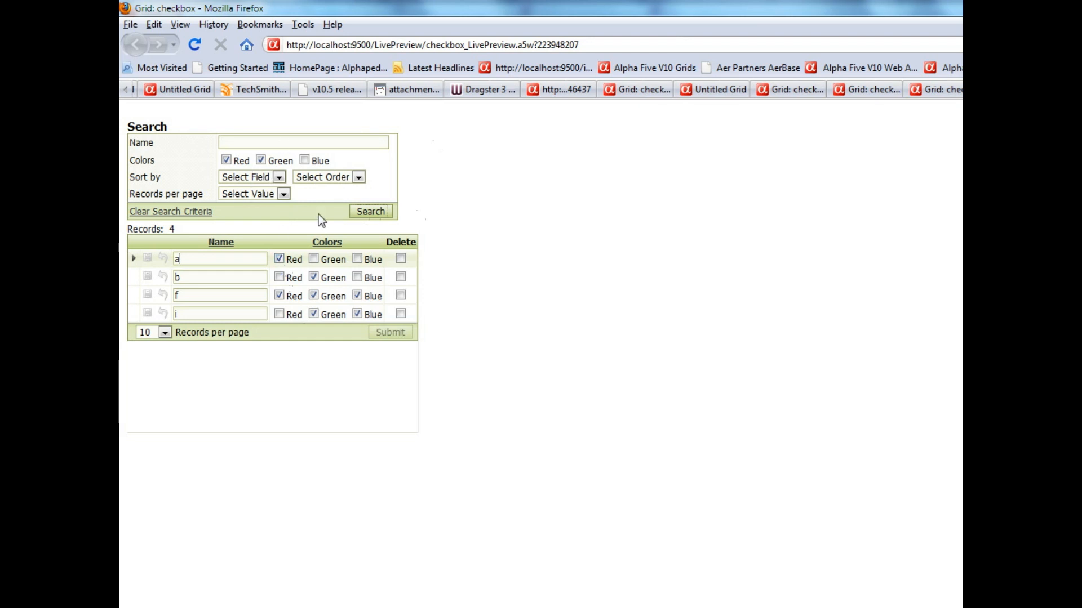
mouse_move(235, 171)
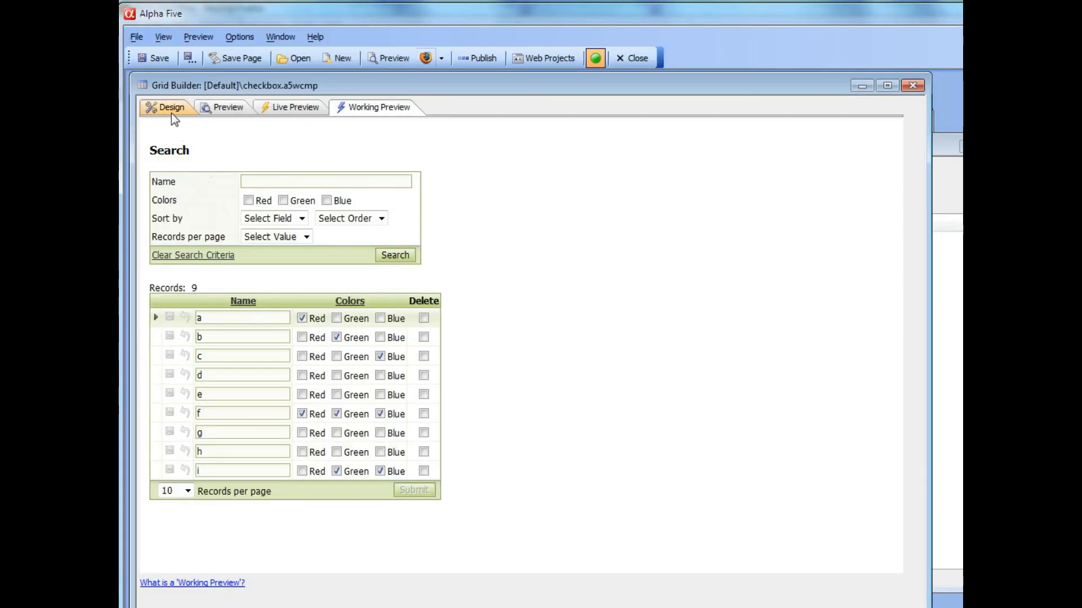
- Return to Design view and show the grid's overall Search properties
left_click(169, 107)
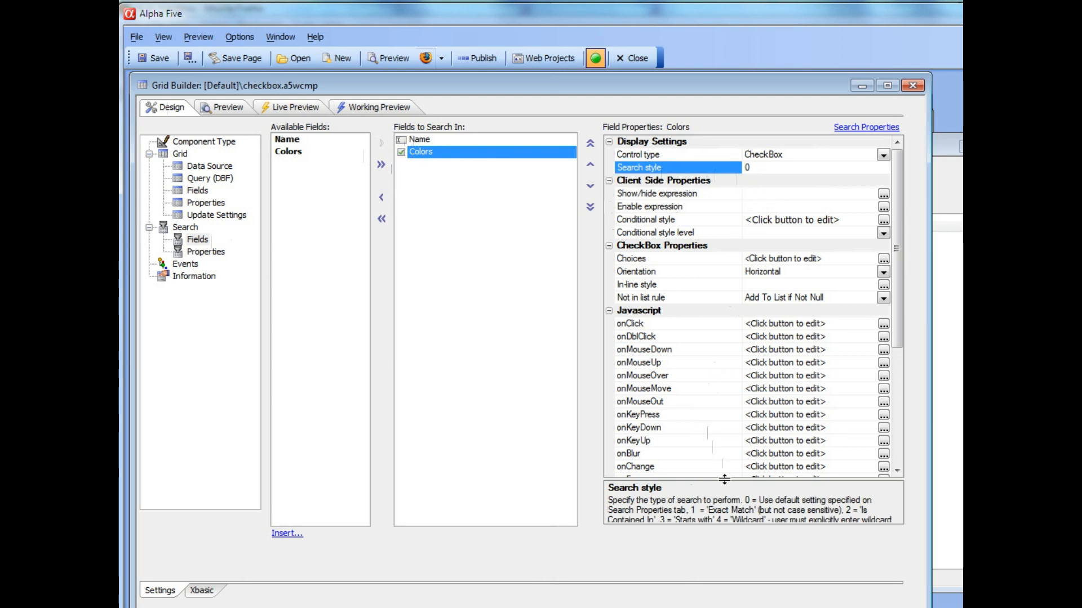
mouse_move(718, 496)
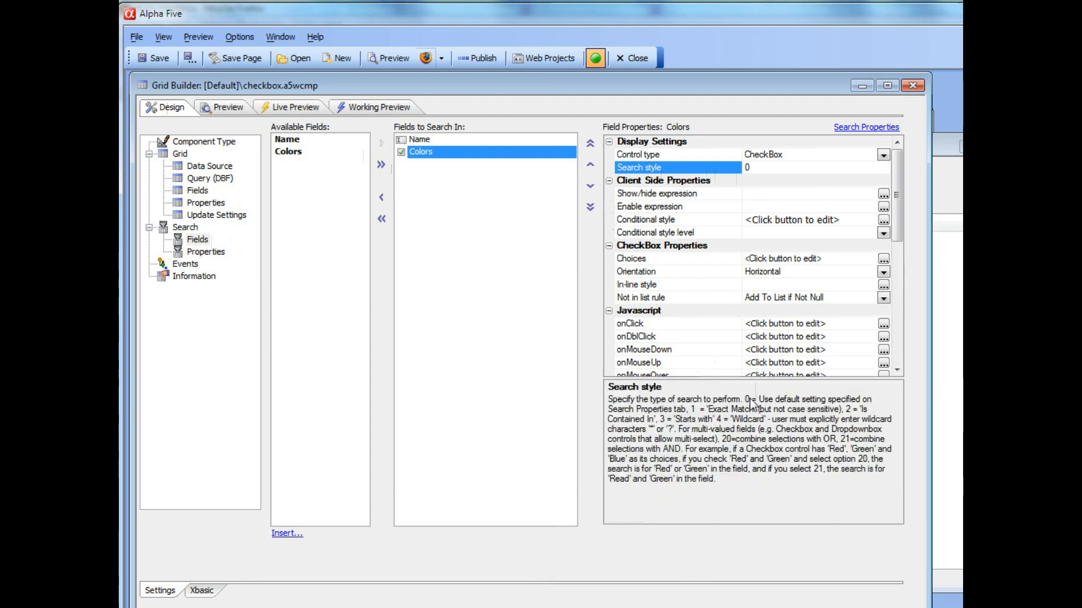
mouse_move(275, 285)
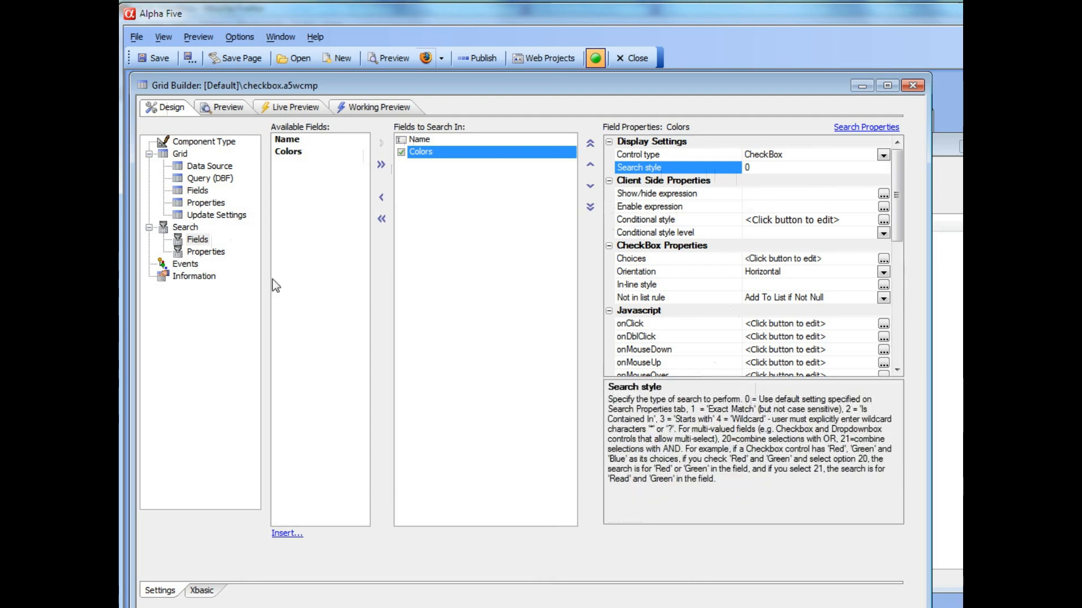
left_click(205, 251)
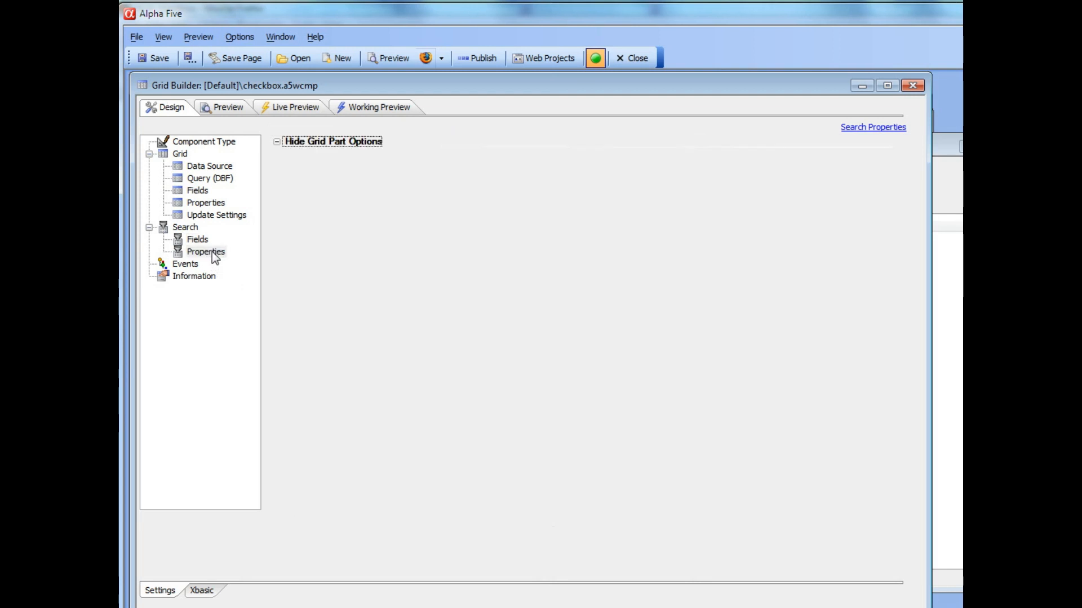
left_click(205, 252)
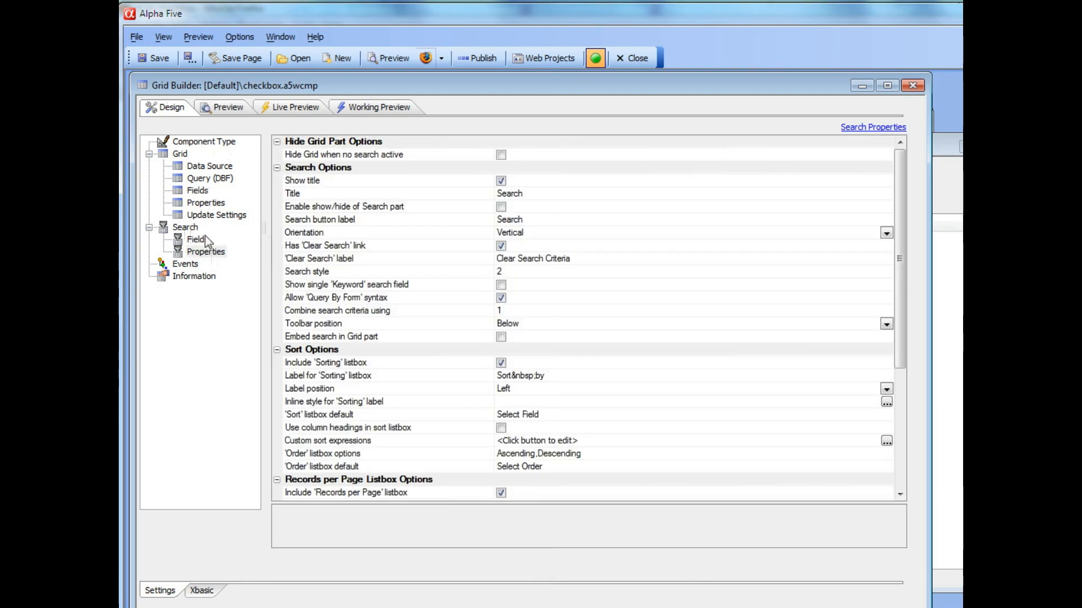
left_click(306, 271)
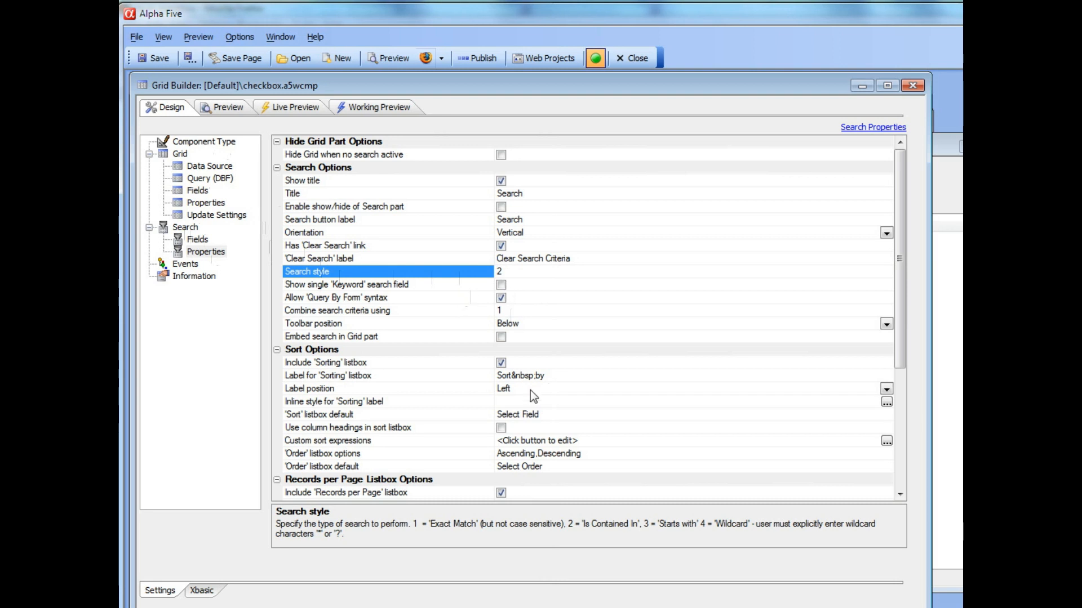
mouse_move(596, 488)
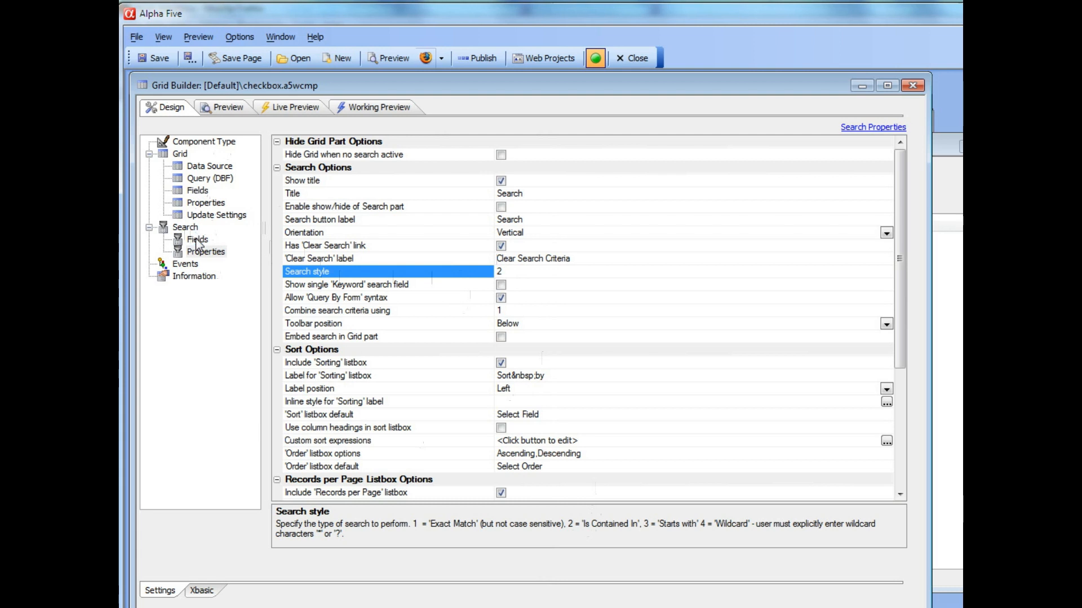
- Set the Colors search field's Search style to 21 so checked colours combine with AND
left_click(197, 238)
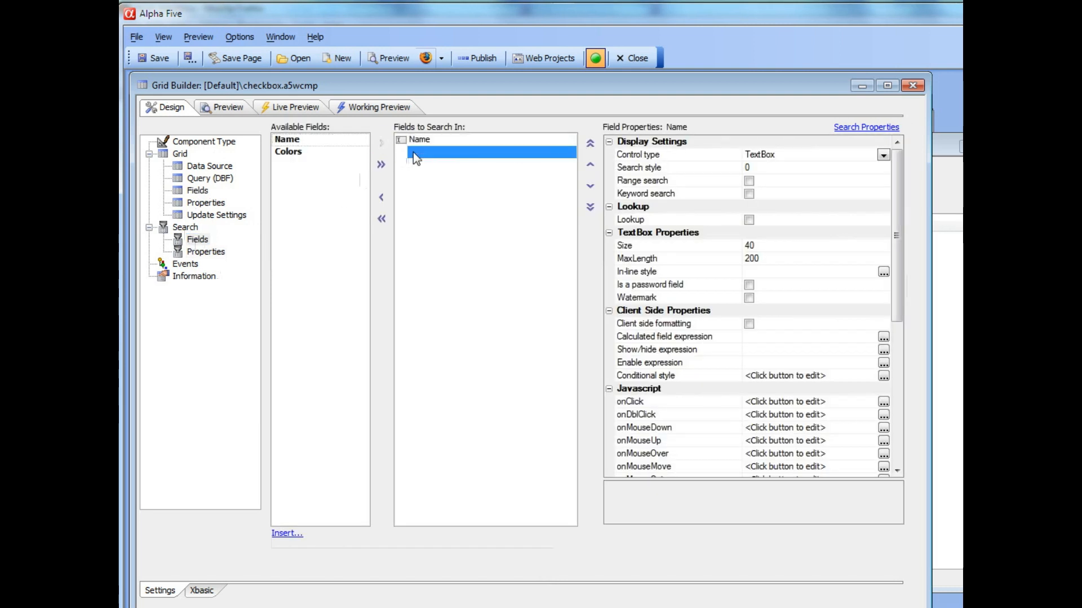
left_click(422, 151)
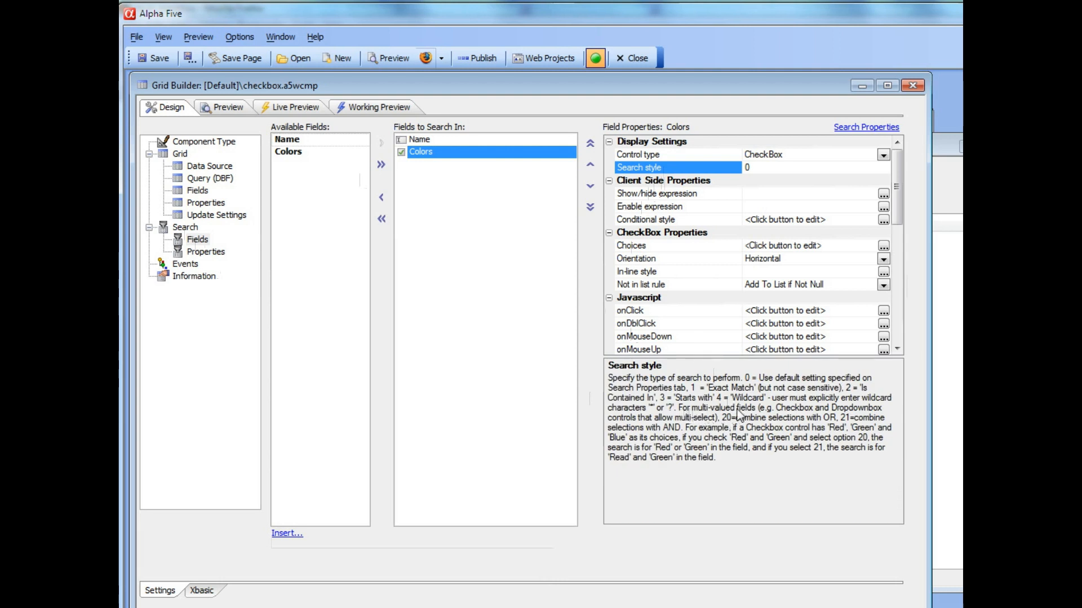
mouse_move(714, 426)
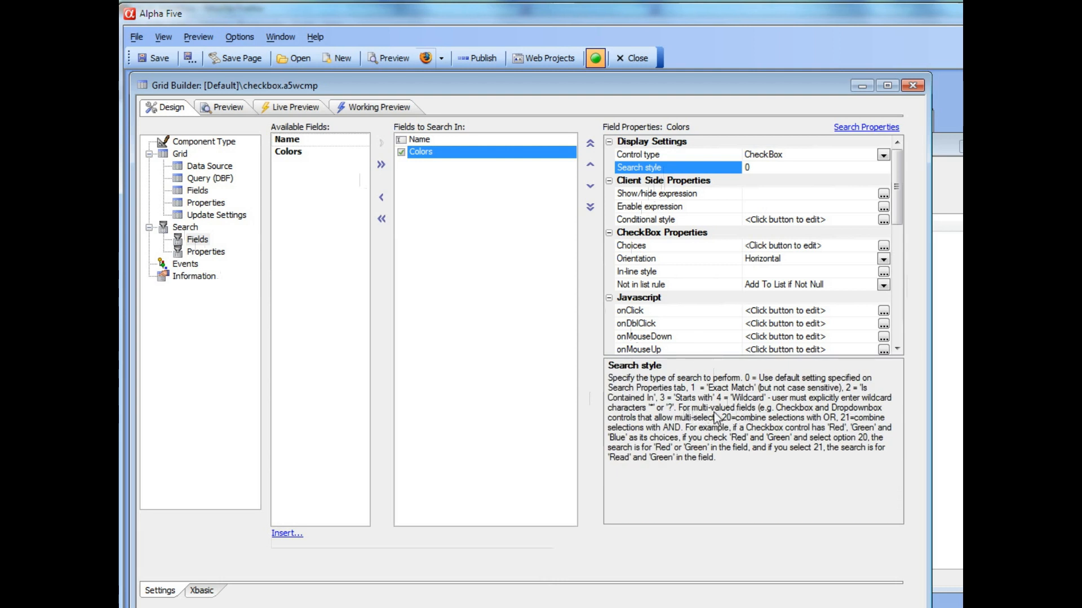
mouse_move(732, 430)
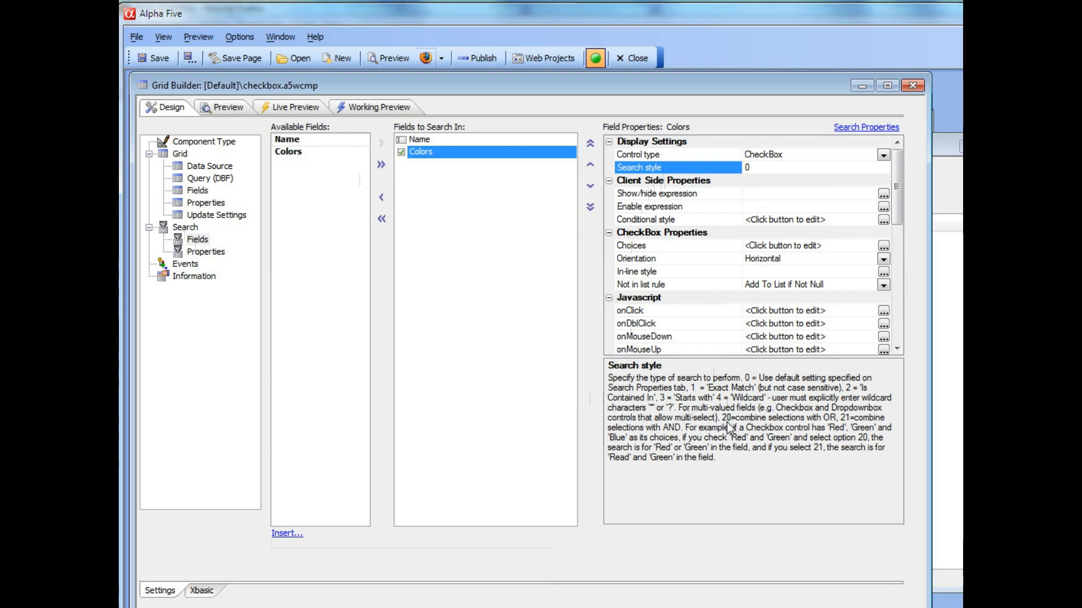
left_click(754, 166)
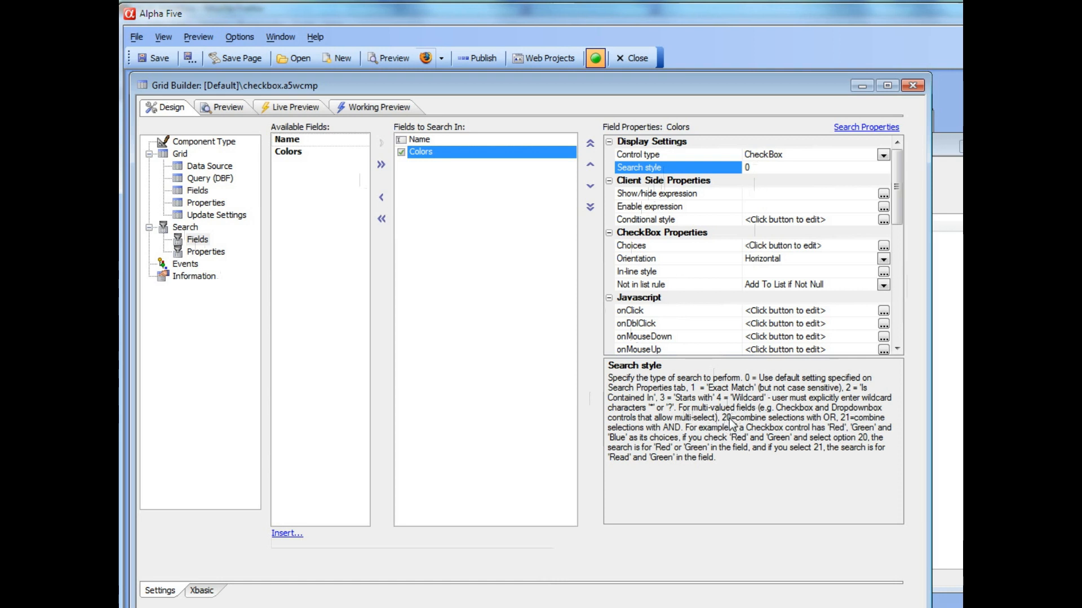
mouse_move(852, 432)
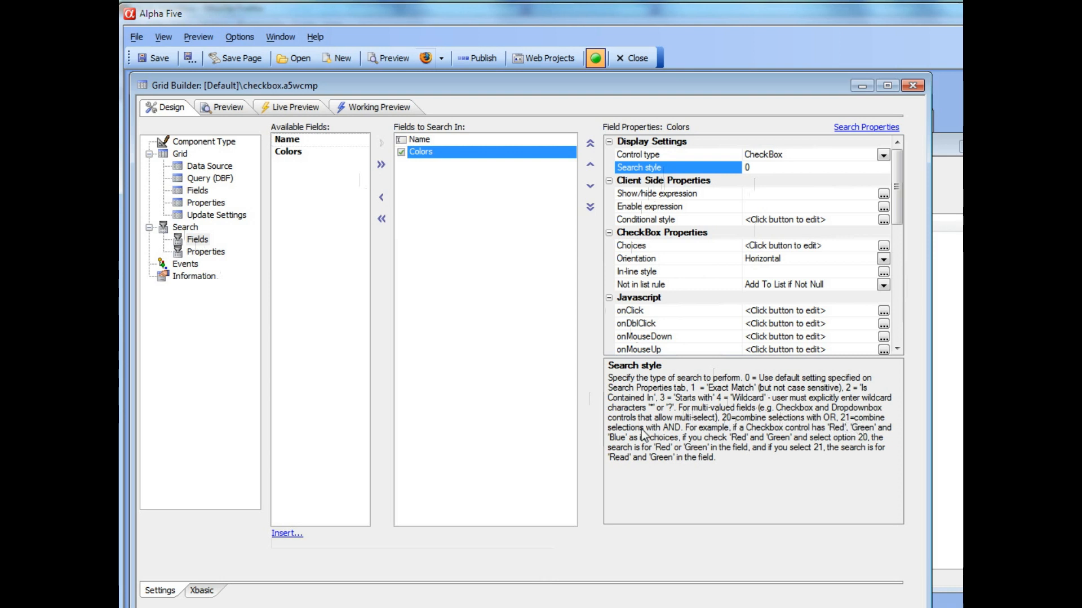
mouse_move(724, 207)
type("21")
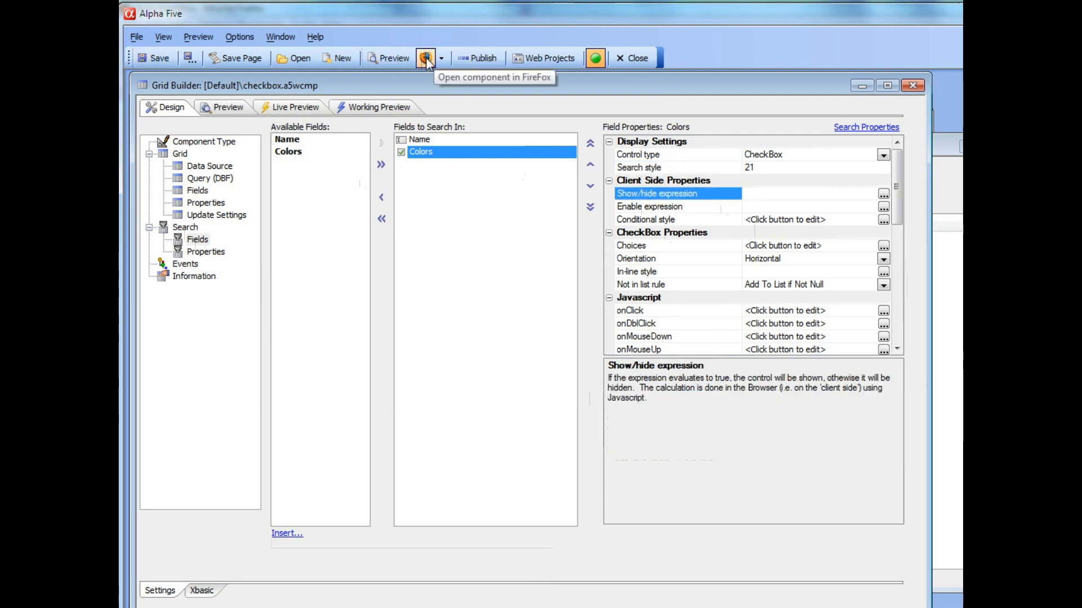
- In Firefox, search for Red and Green again, now returning only record f
left_click(423, 58)
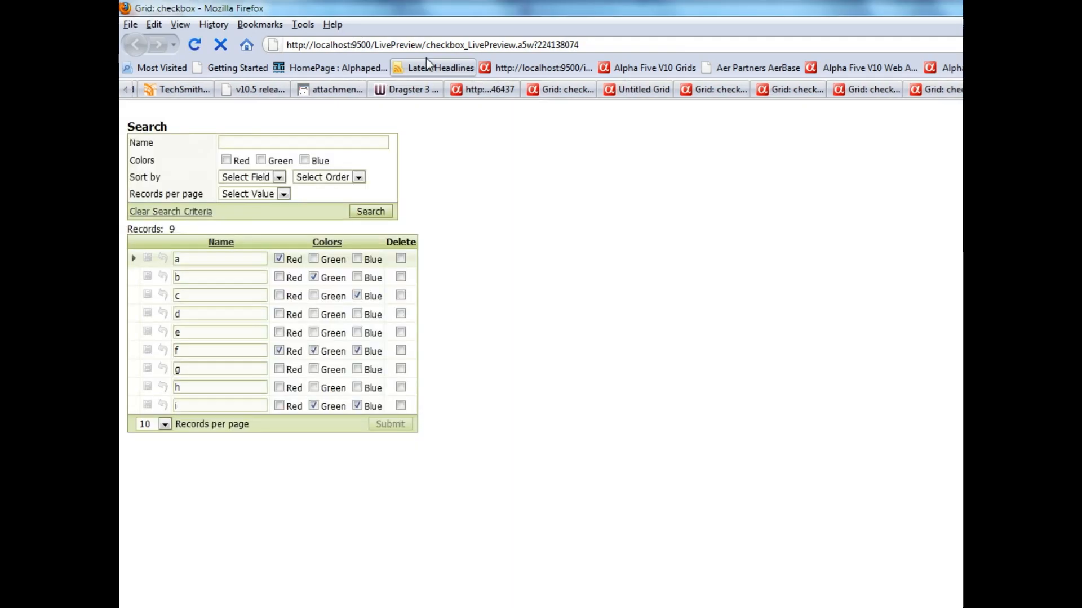
left_click(226, 160)
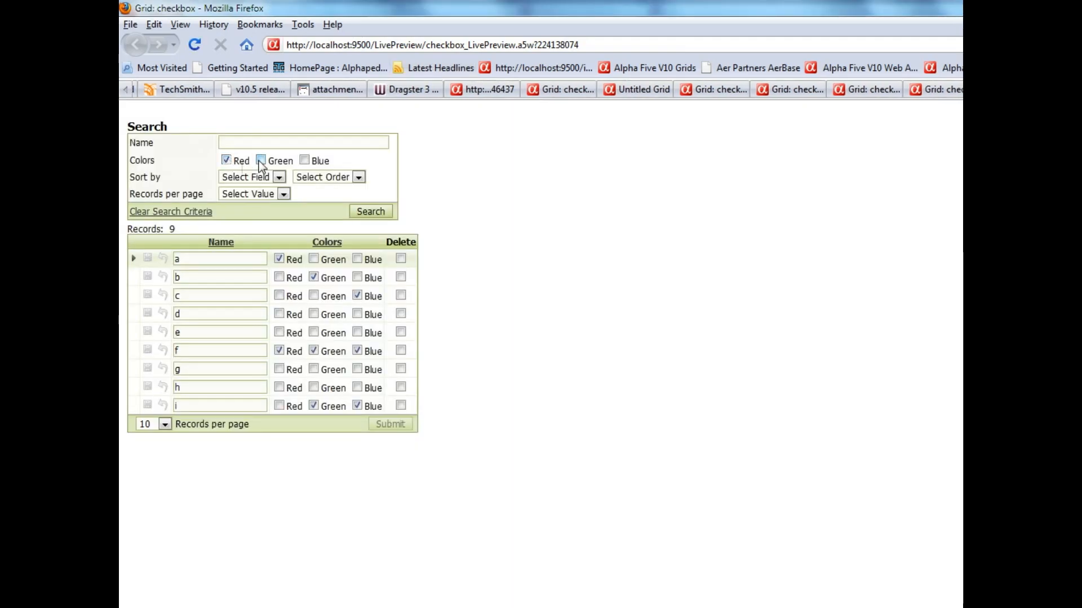
left_click(262, 160)
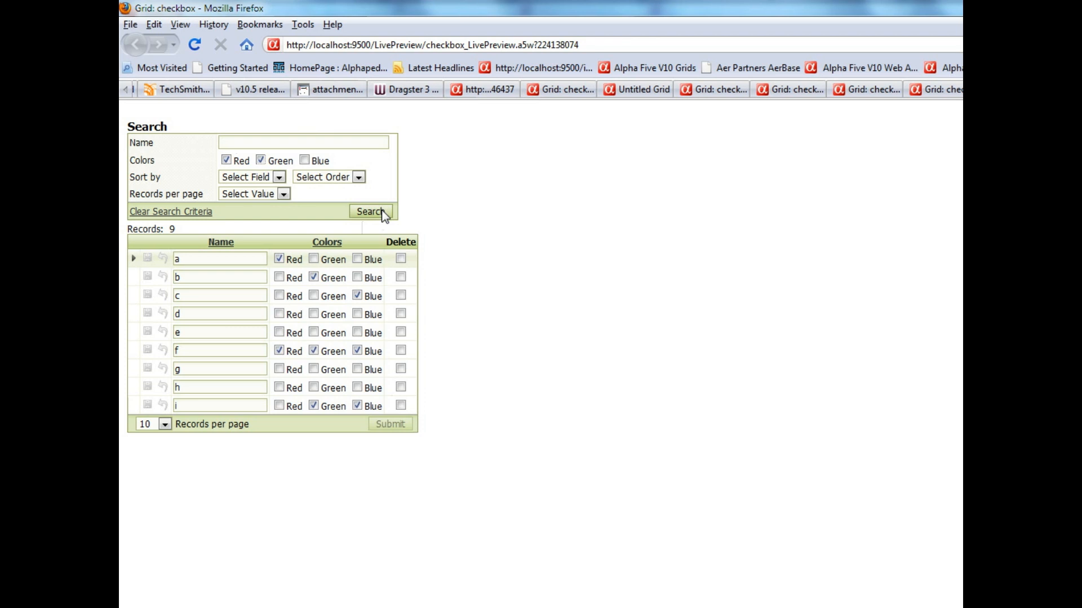
left_click(371, 212)
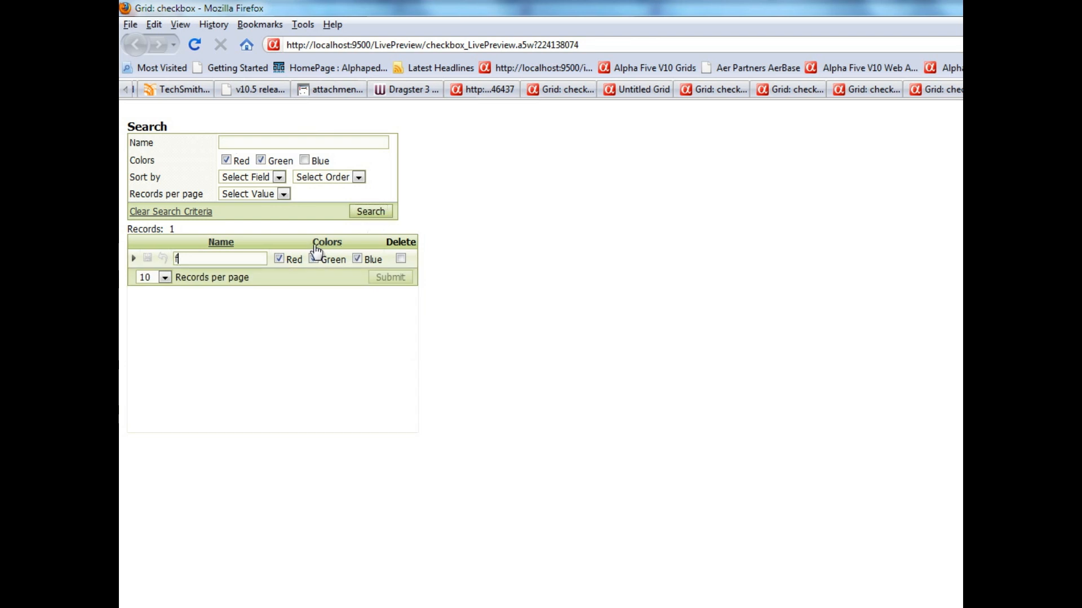
left_click(314, 259)
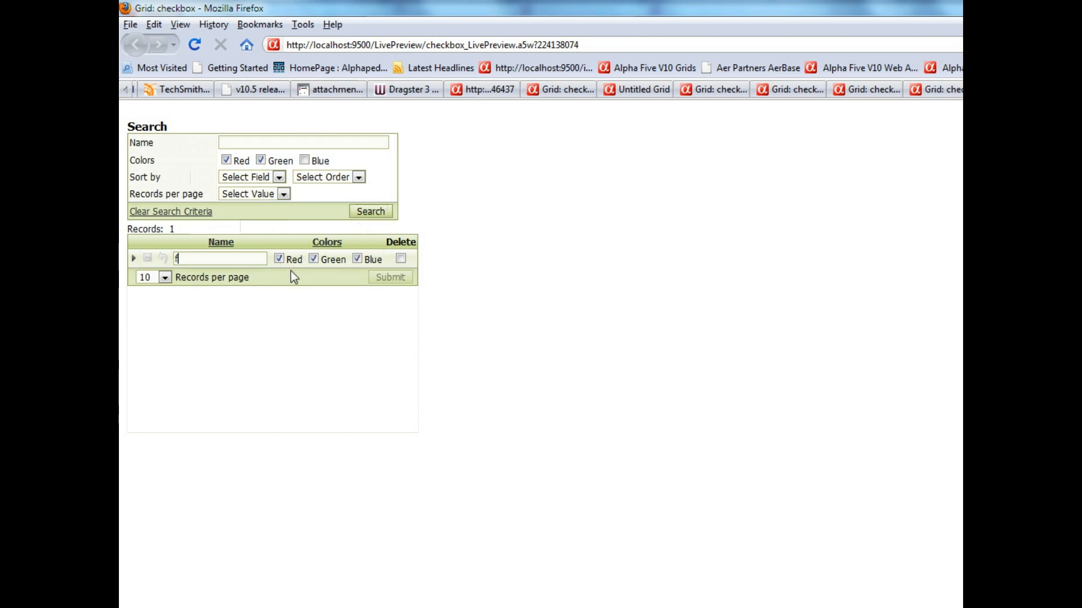